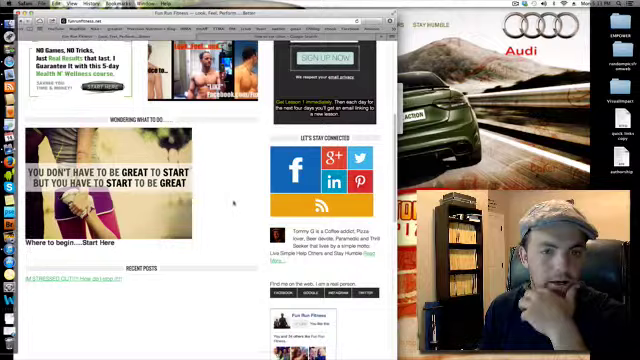
{"action": "scroll", "scroll_direction": "up", "scroll_amount": 3}
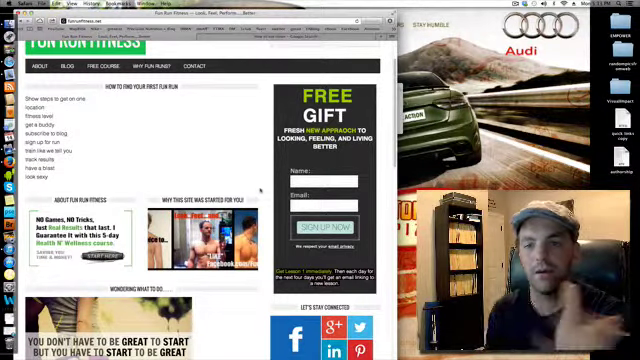
{"action": "scroll", "scroll_direction": "down", "scroll_amount": 3}
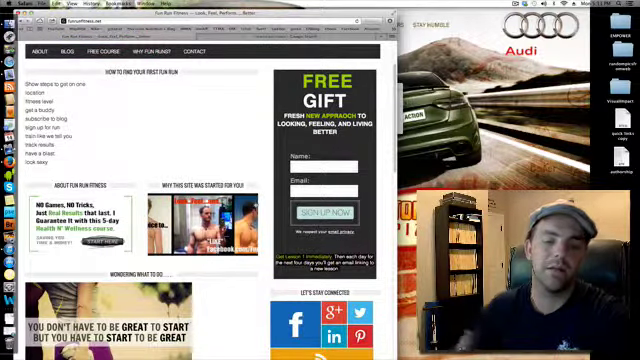